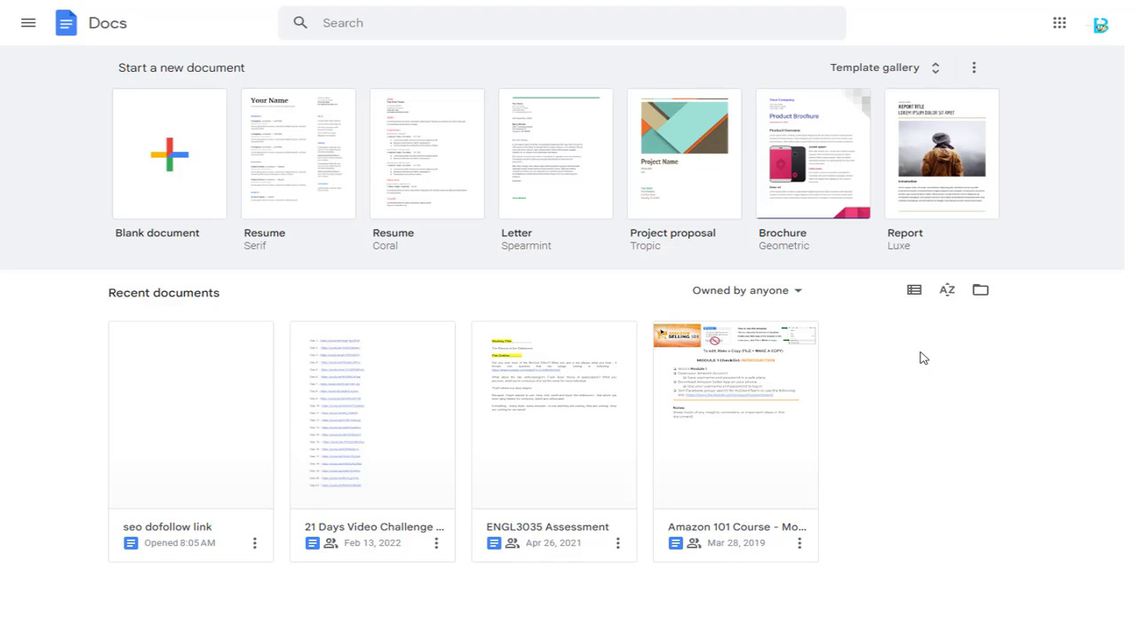
{"action": "mouse_move", "coordinate": [859, 320]}
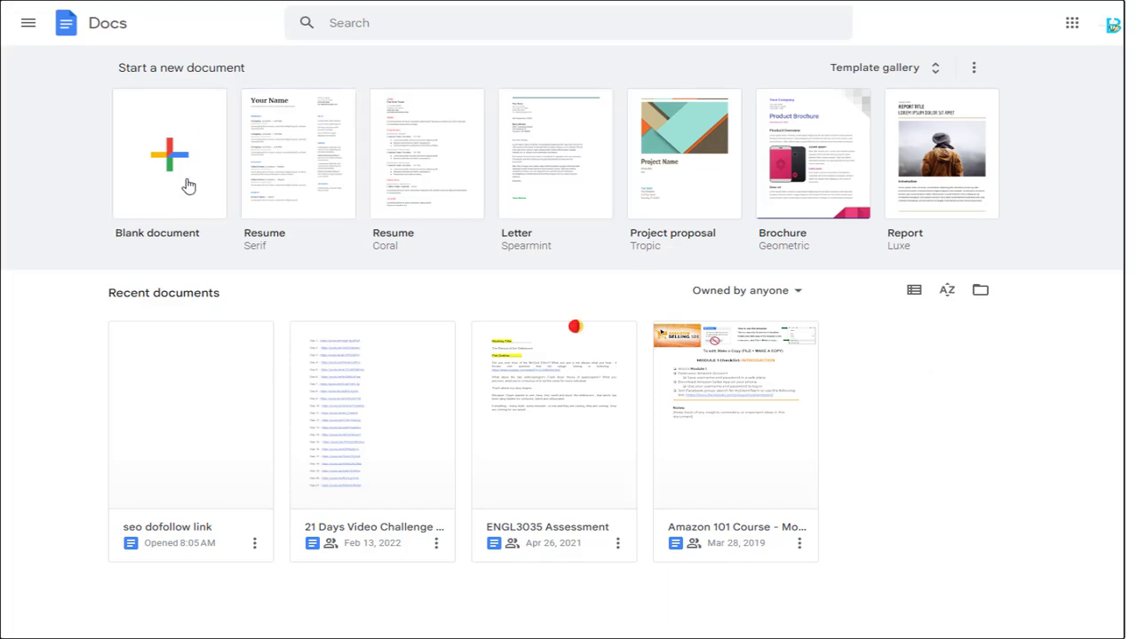
Step: Create a new blank document from the Docs home page
{"action": "left_click", "coordinate": [169, 153]}
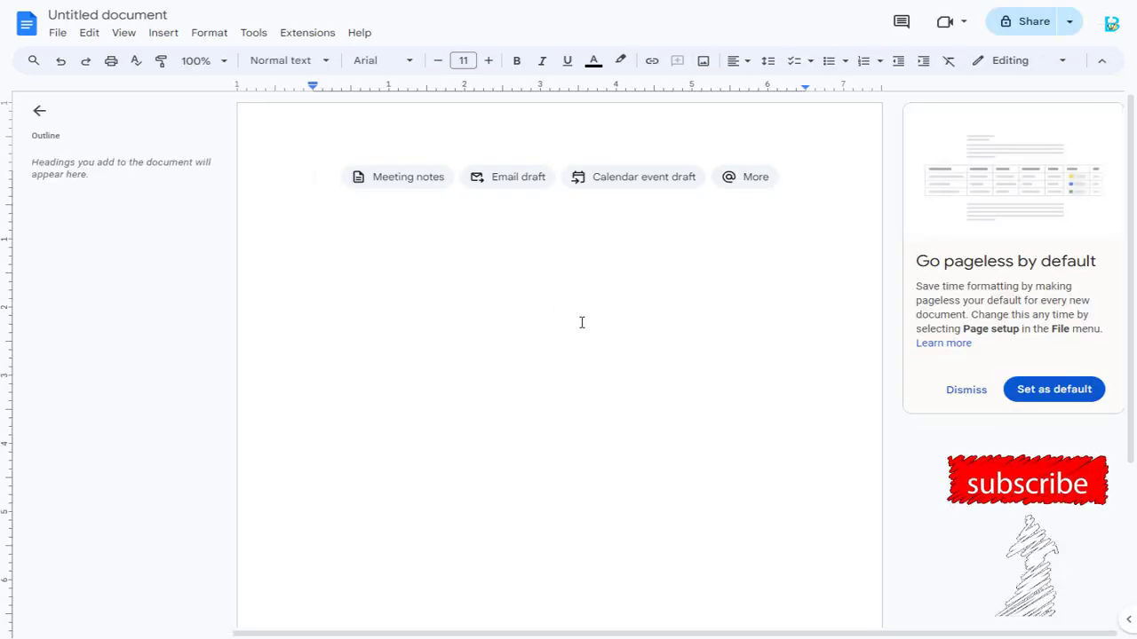
Step: Bring up the File > Open dialog on its Upload tab
{"action": "left_click", "coordinate": [57, 33]}
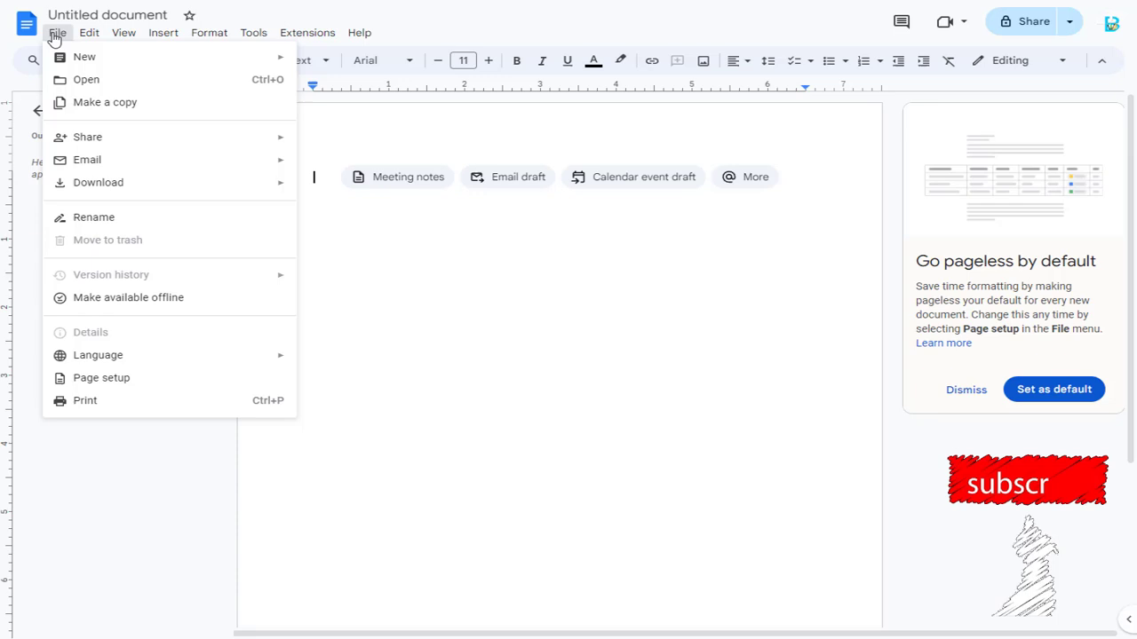
{"action": "mouse_move", "coordinate": [87, 159]}
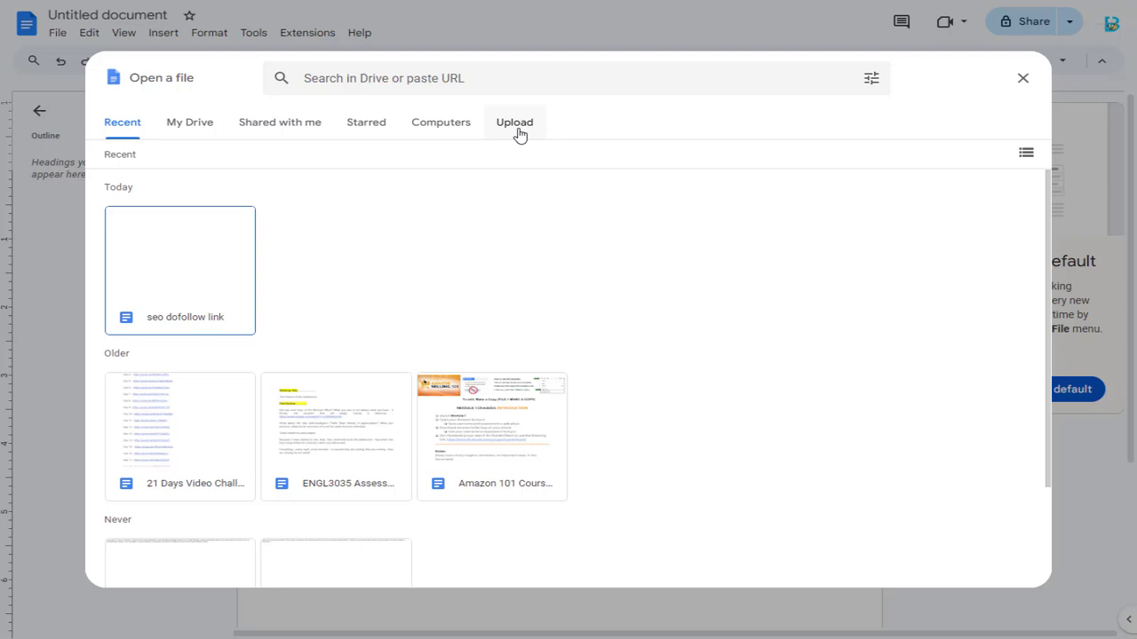
{"action": "left_click", "coordinate": [514, 122]}
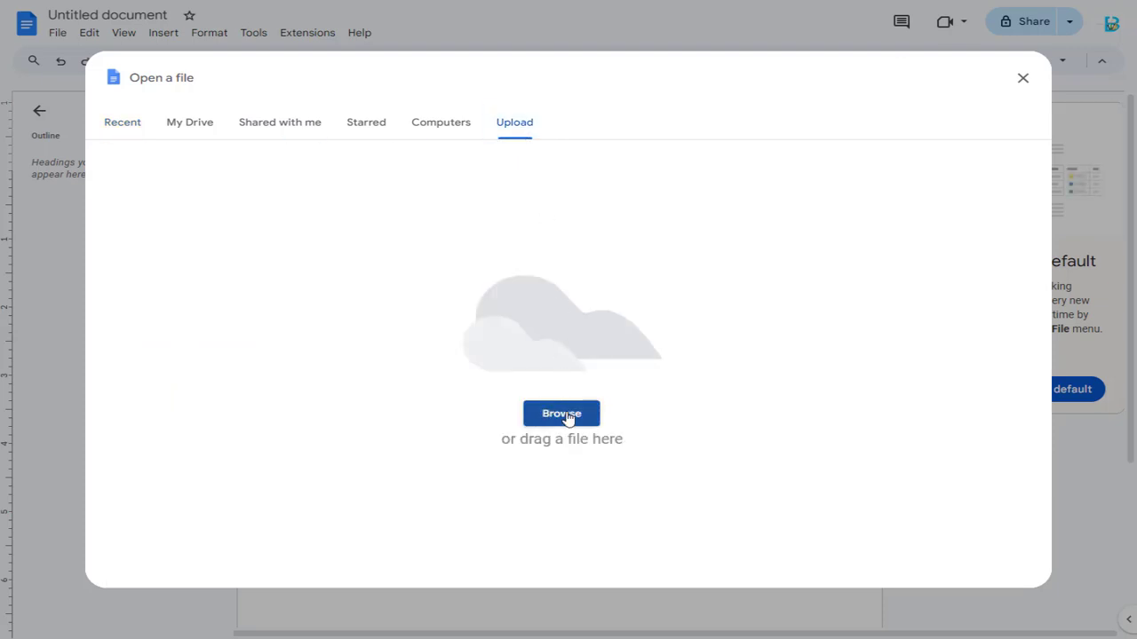
Step: Try uploading the Google Docs Notes PDF, with All Files shown, into Docs
{"action": "left_click", "coordinate": [560, 413]}
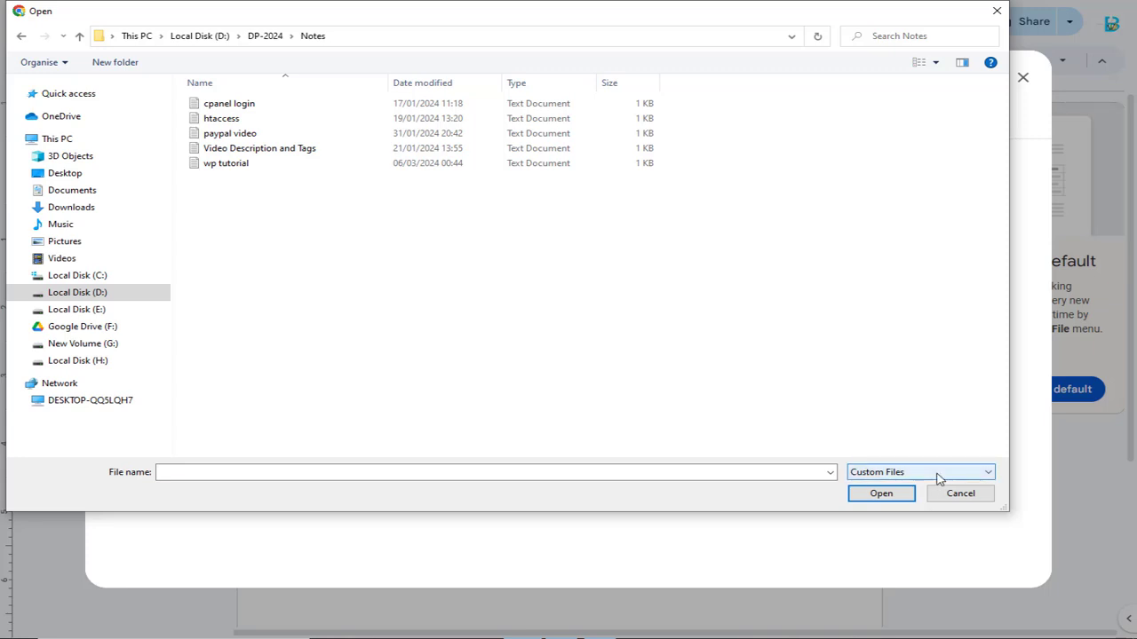
{"action": "left_click", "coordinate": [920, 472]}
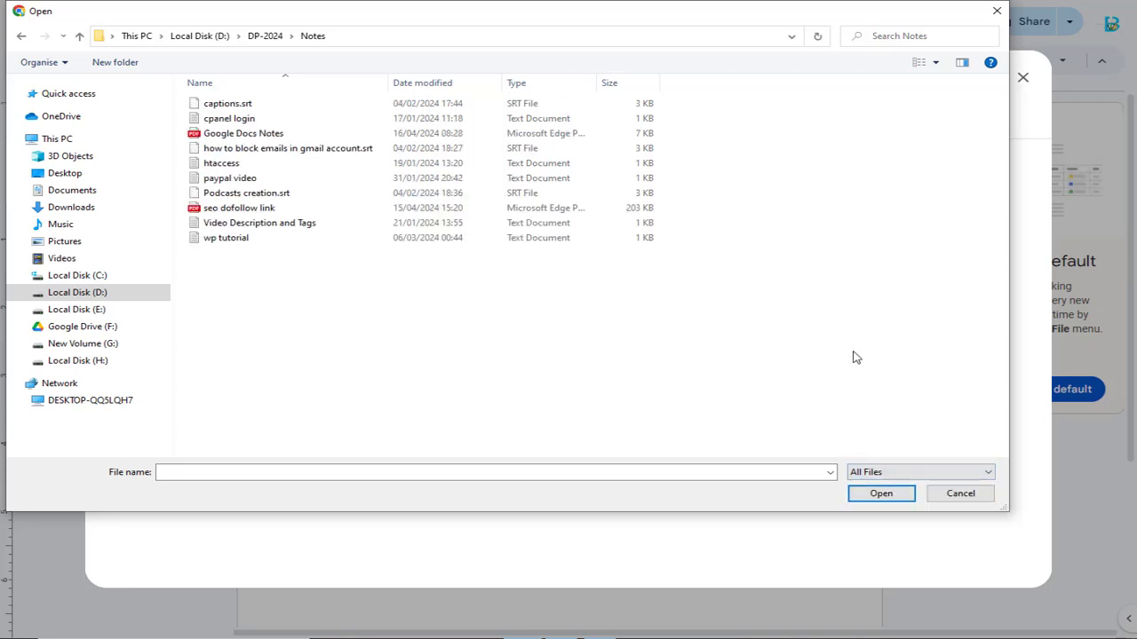
{"action": "mouse_move", "coordinate": [761, 373]}
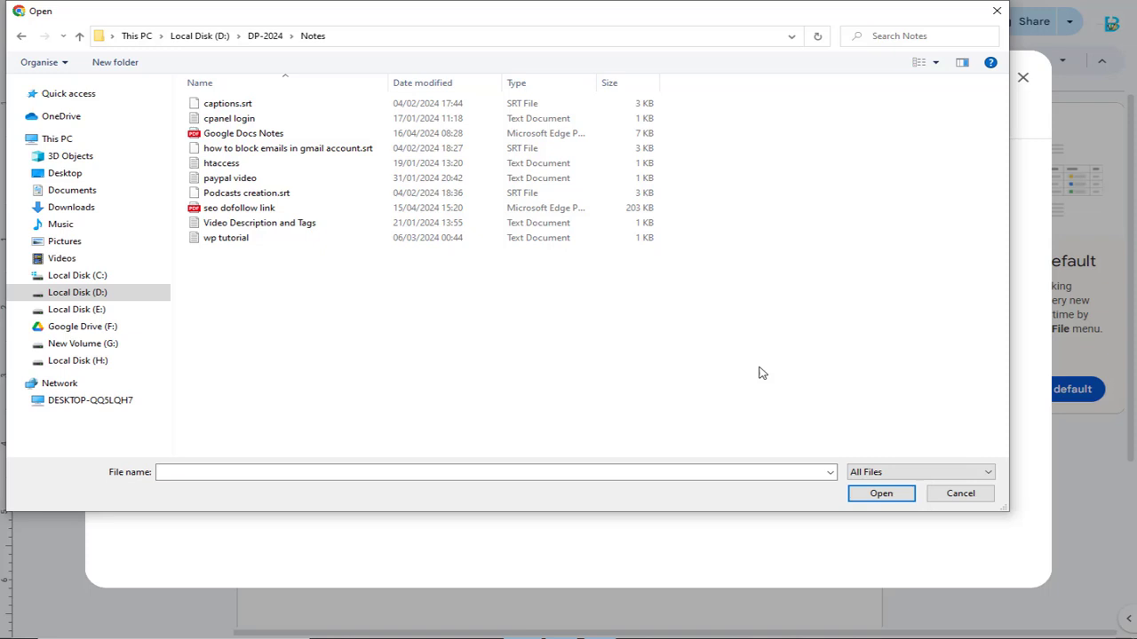
{"action": "left_click", "coordinate": [242, 133]}
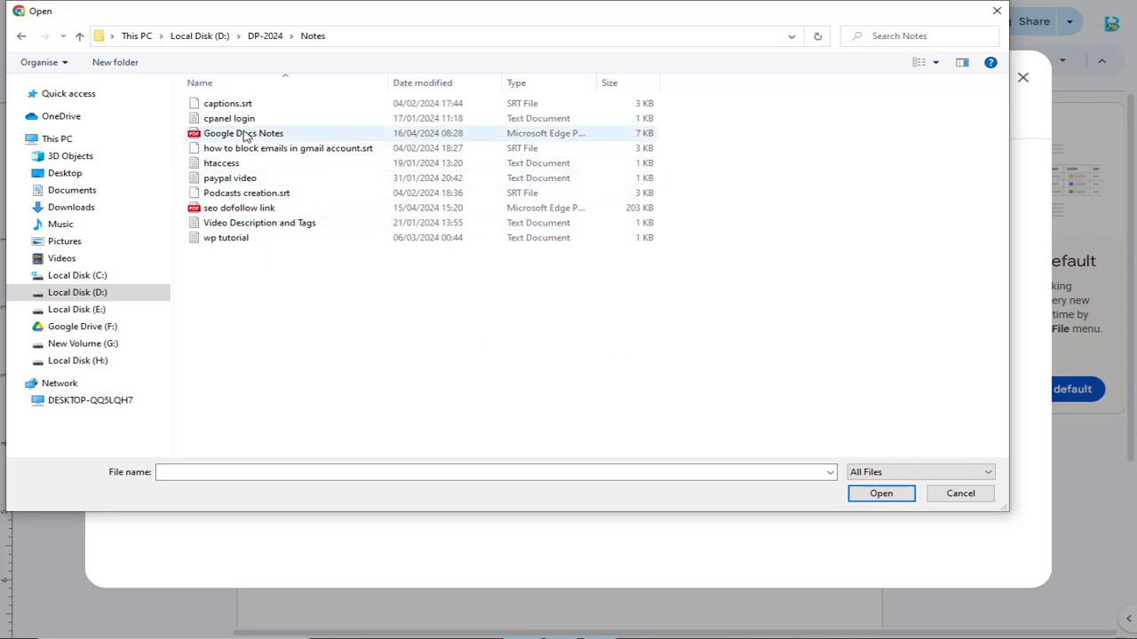
{"action": "left_click", "coordinate": [242, 133]}
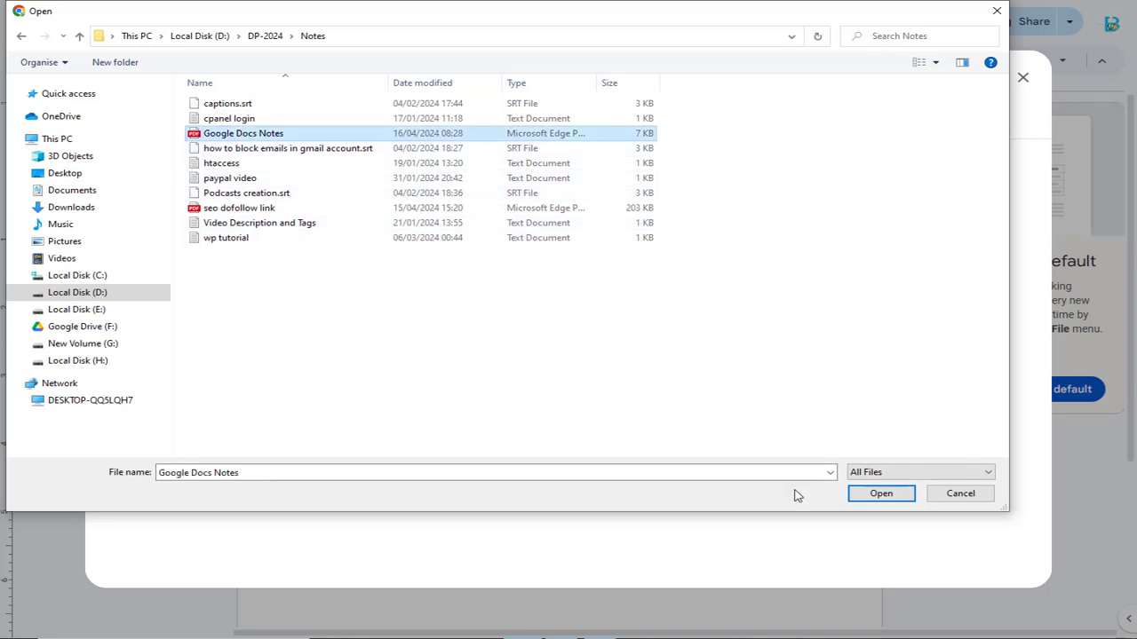
{"action": "left_click", "coordinate": [880, 492]}
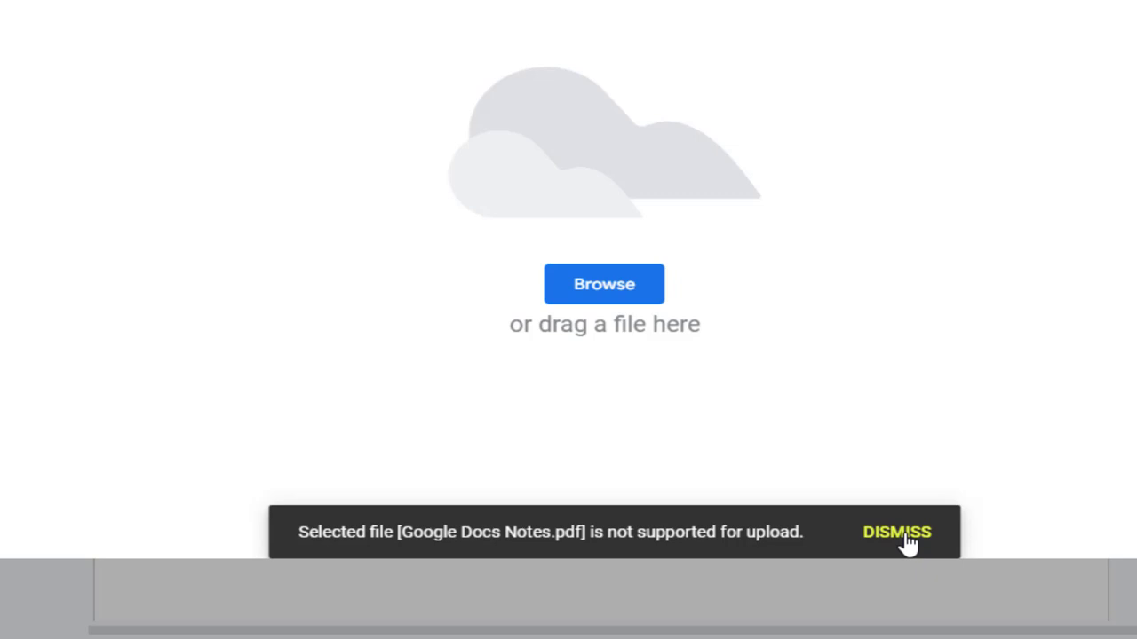
Step: Dismiss the unsupported-file error and open Google Drive from the apps launcher
{"action": "left_click", "coordinate": [896, 532]}
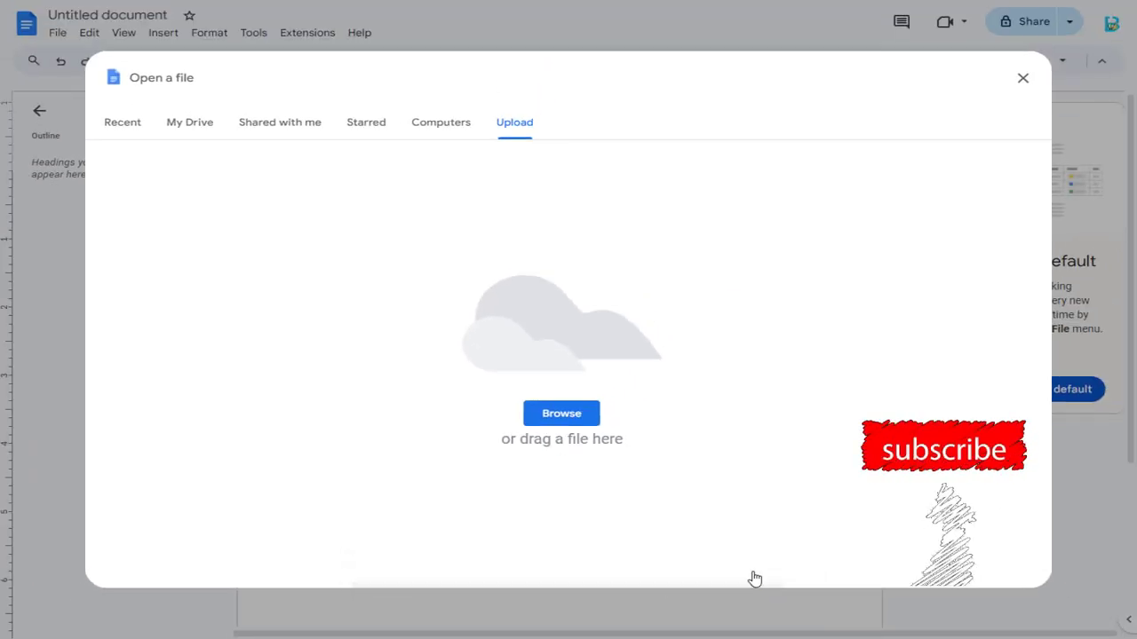
{"action": "left_click", "coordinate": [1023, 78]}
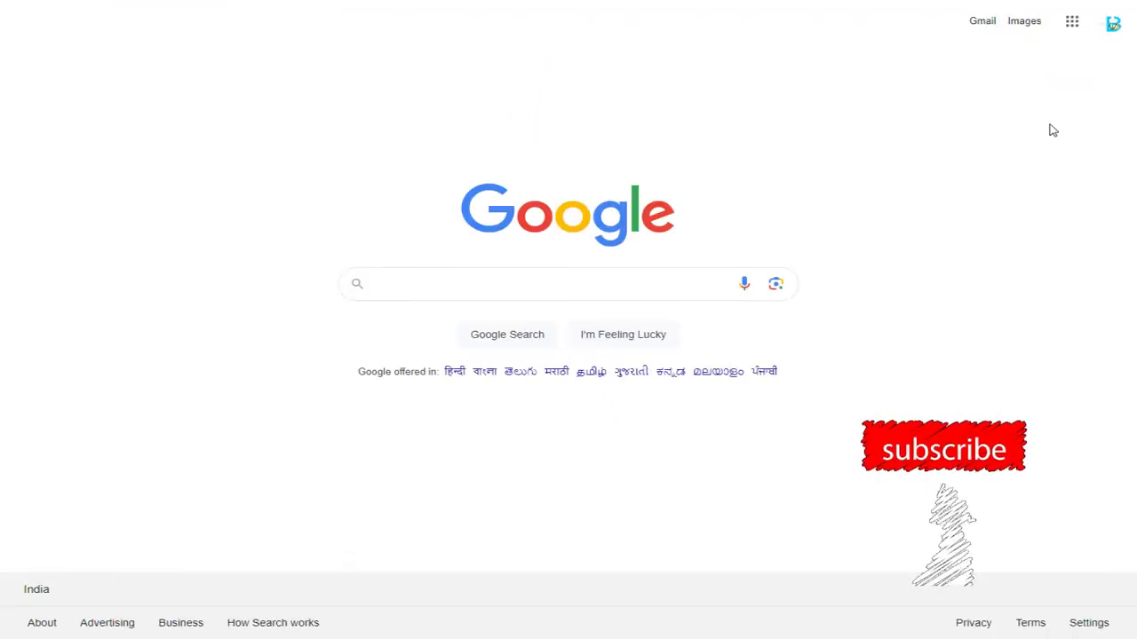
{"action": "left_click", "coordinate": [1071, 20]}
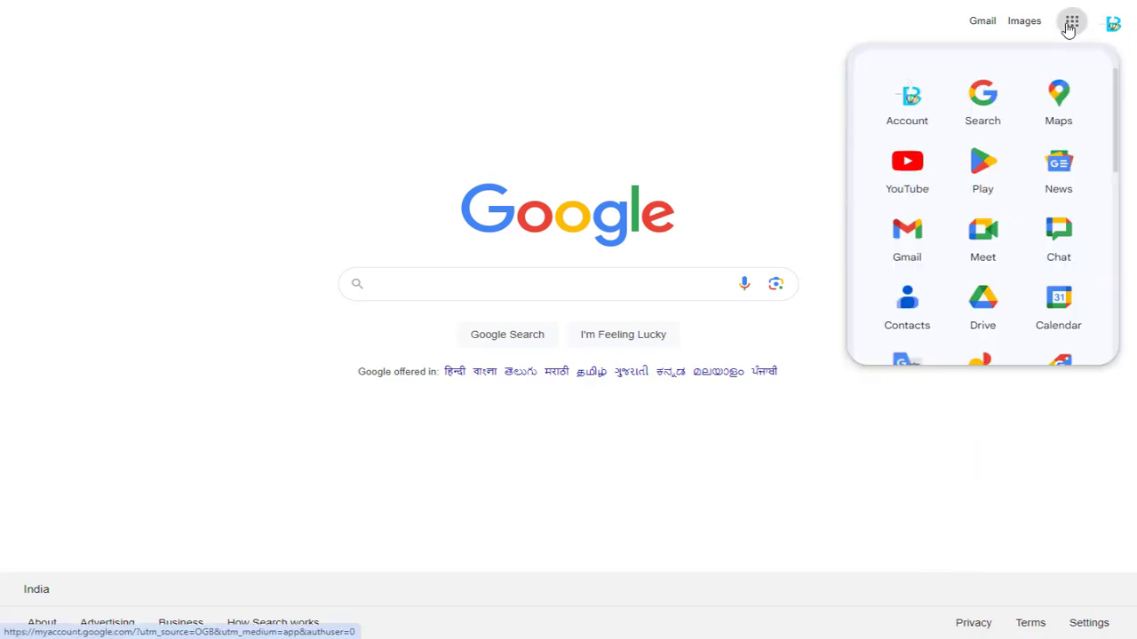
{"action": "mouse_move", "coordinate": [983, 305]}
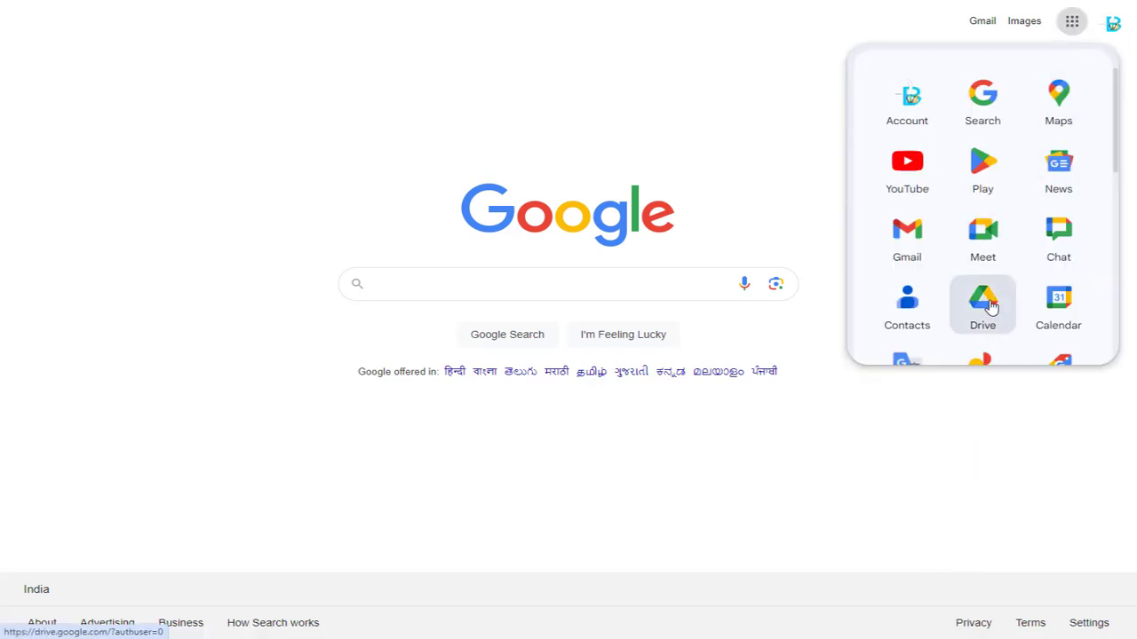
{"action": "left_click", "coordinate": [983, 302]}
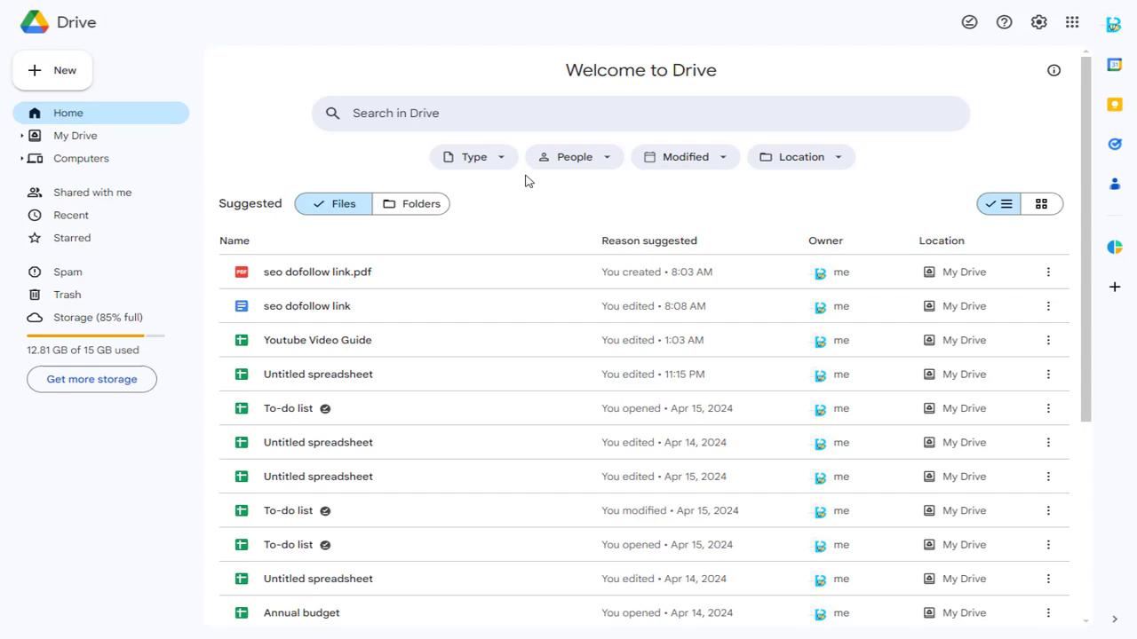
Step: Upload Google Docs Notes.pdf to Drive and open it with Google Docs
{"action": "left_click", "coordinate": [52, 71]}
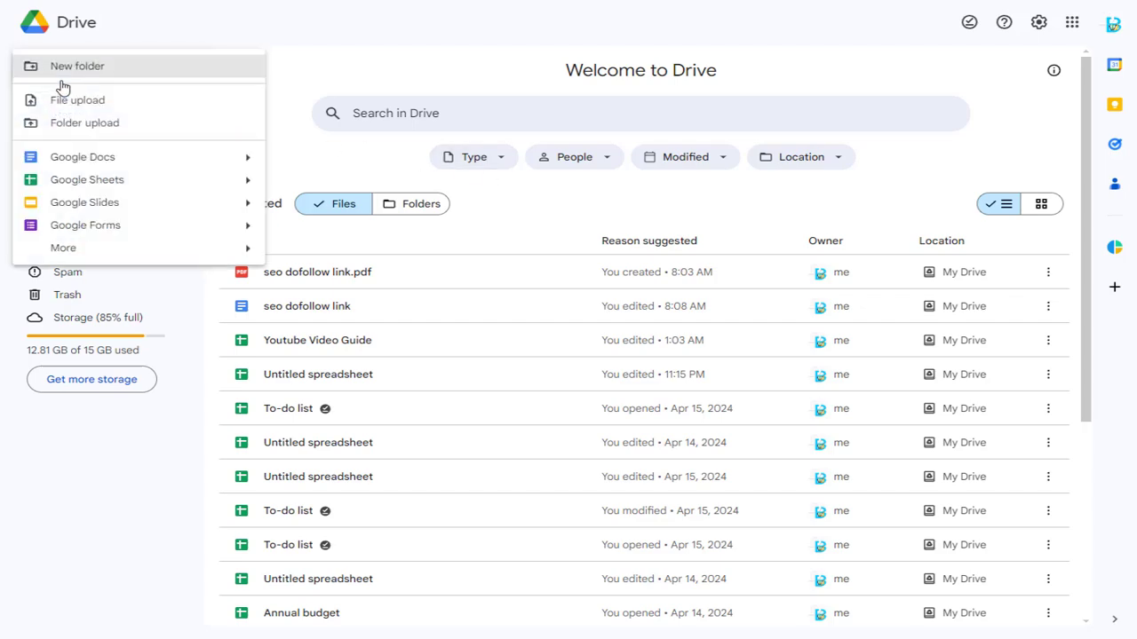
{"action": "left_click", "coordinate": [77, 99]}
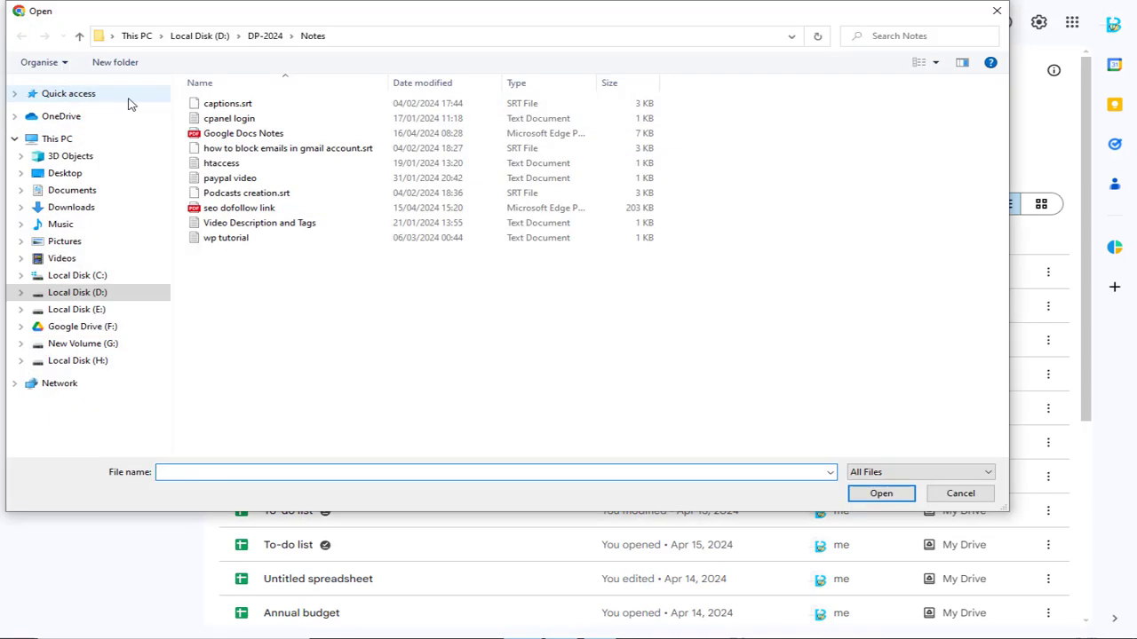
{"action": "left_click", "coordinate": [243, 133]}
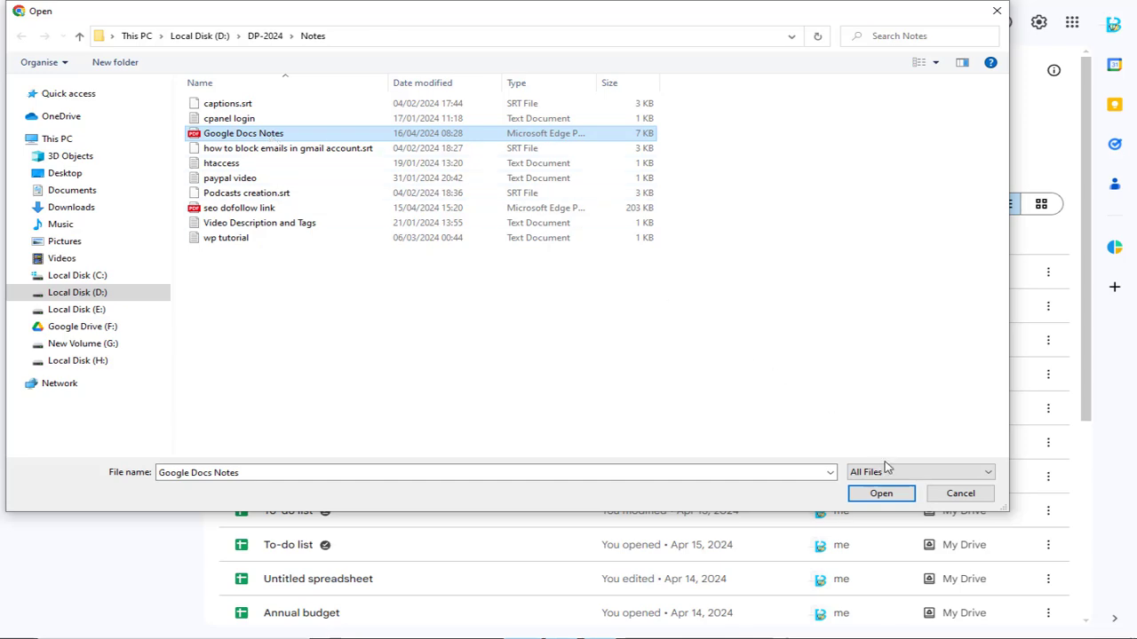
{"action": "left_click", "coordinate": [880, 492]}
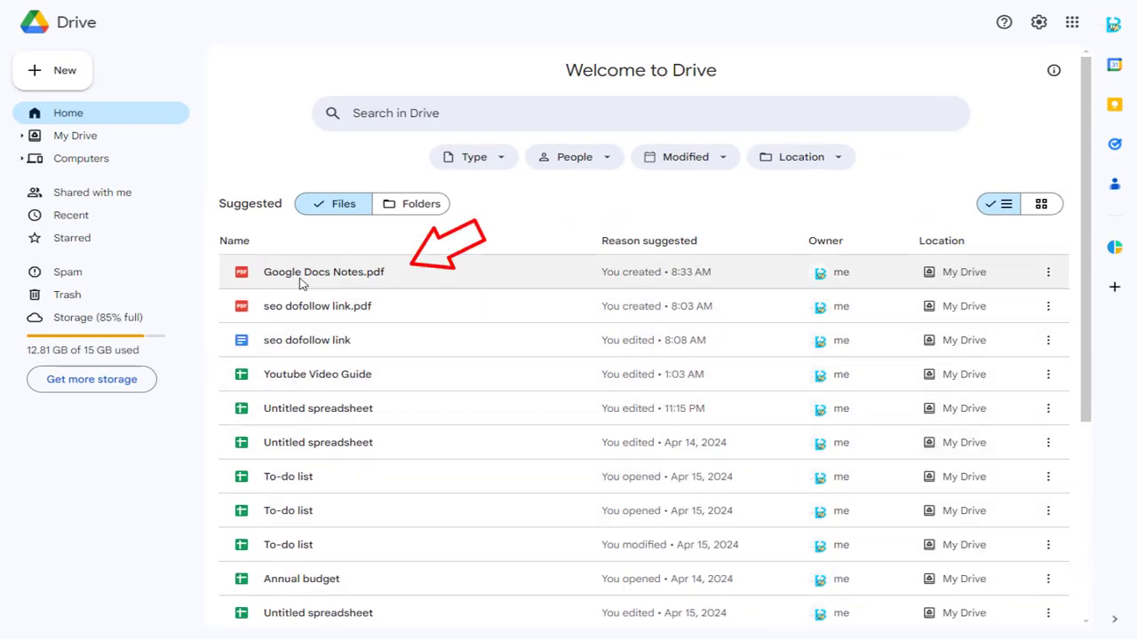
{"action": "left_click", "coordinate": [323, 272]}
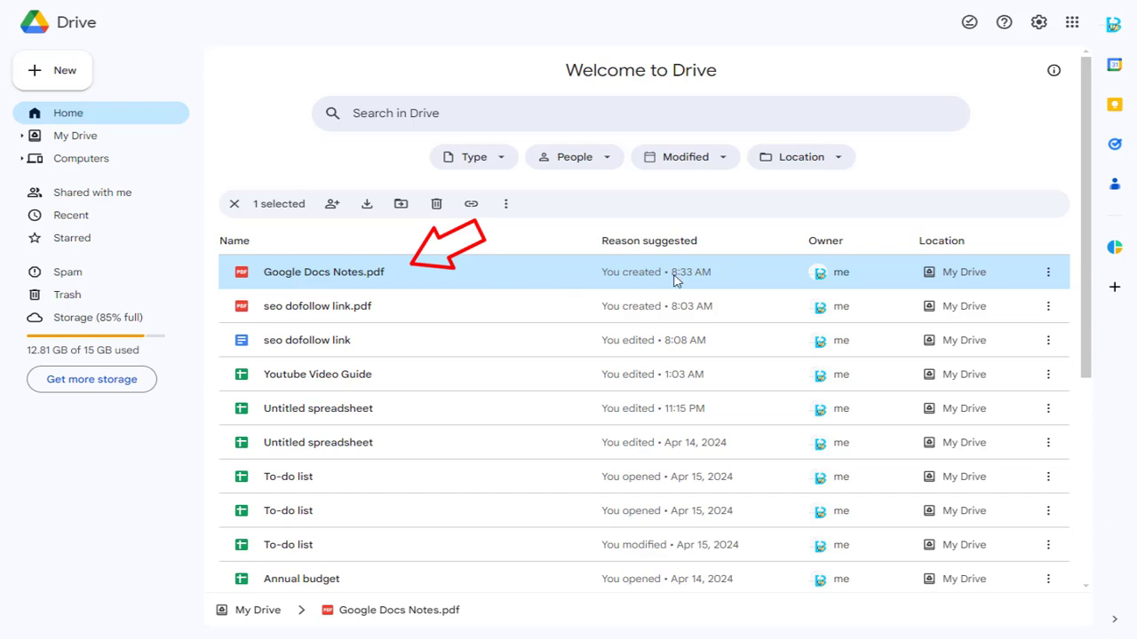
{"action": "left_click", "coordinate": [1049, 272]}
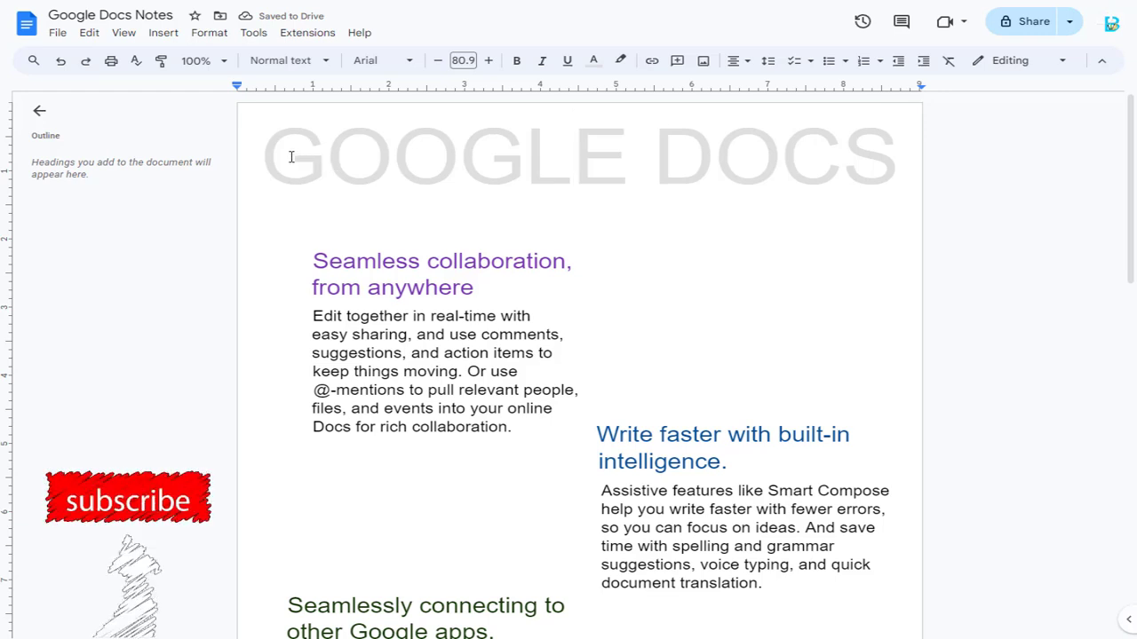
Step: Colour the GOOGLE DOCS title purple, then change it to dark red
{"action": "left_click", "coordinate": [593, 60]}
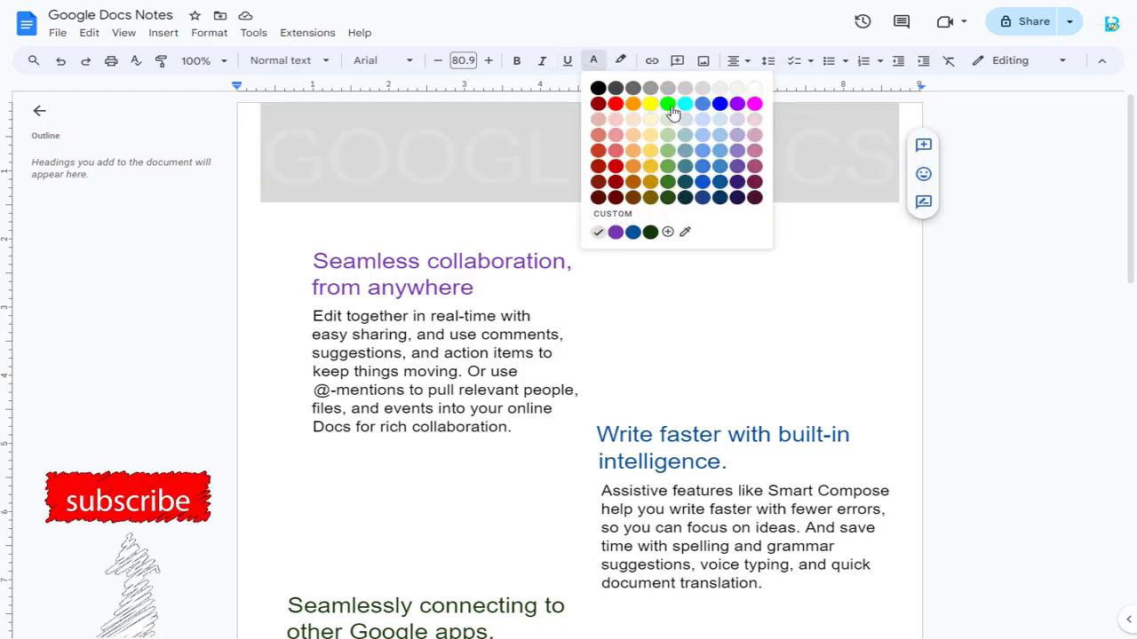
{"action": "left_click", "coordinate": [668, 104]}
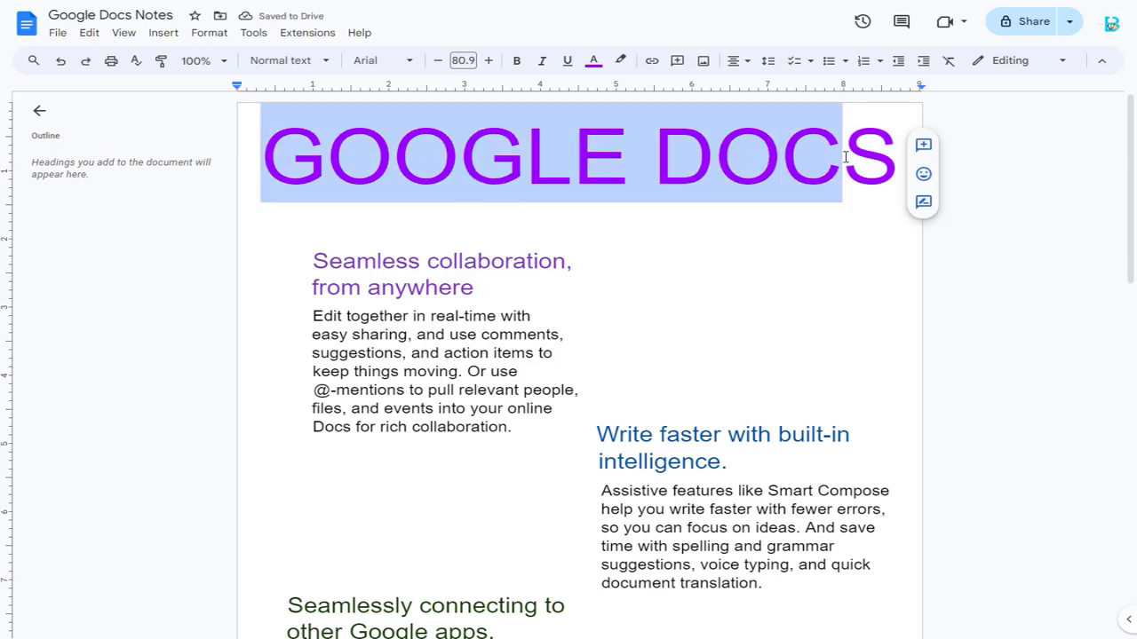
{"action": "left_click", "coordinate": [594, 60]}
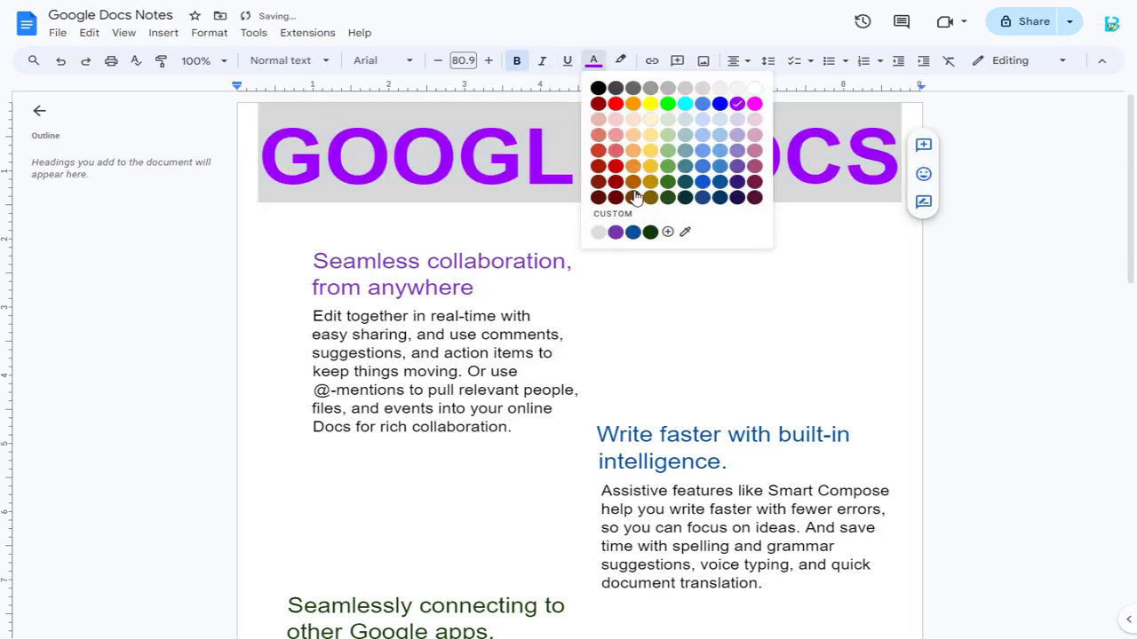
{"action": "left_click", "coordinate": [598, 164]}
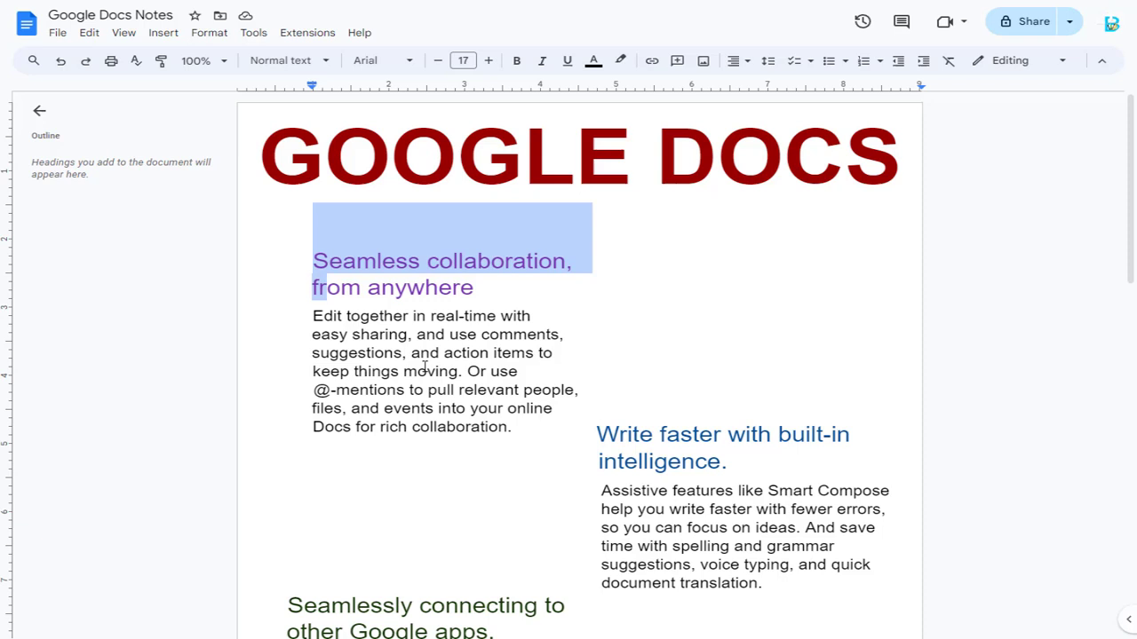
{"action": "left_click", "coordinate": [313, 261]}
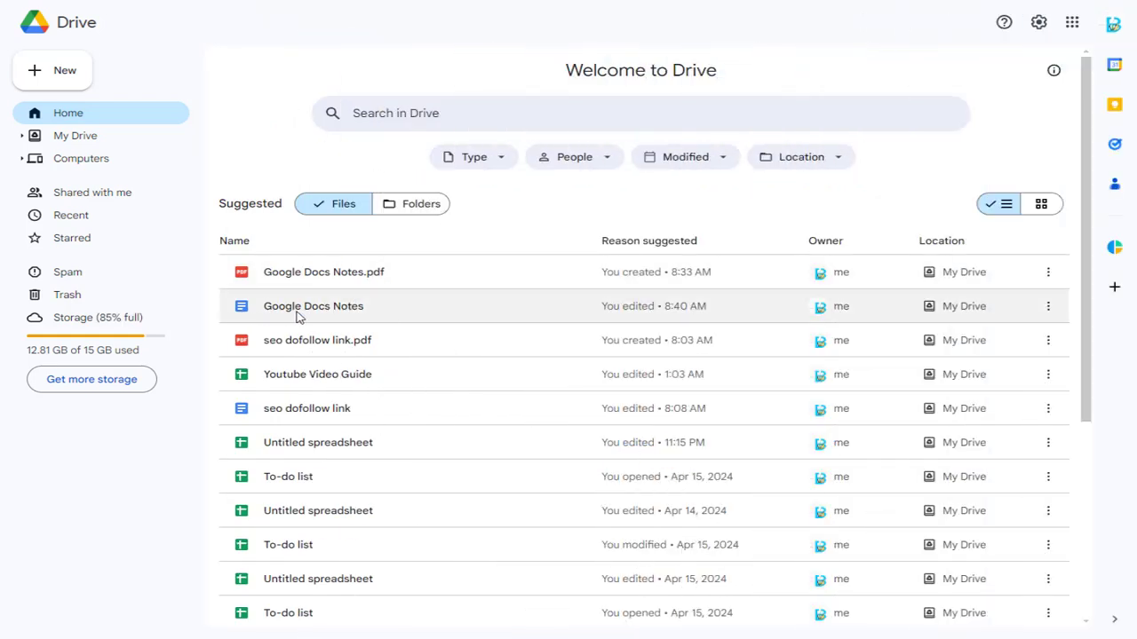
Step: Select the edited Google Docs Notes document in Drive's Suggested files list
{"action": "left_click", "coordinate": [313, 306]}
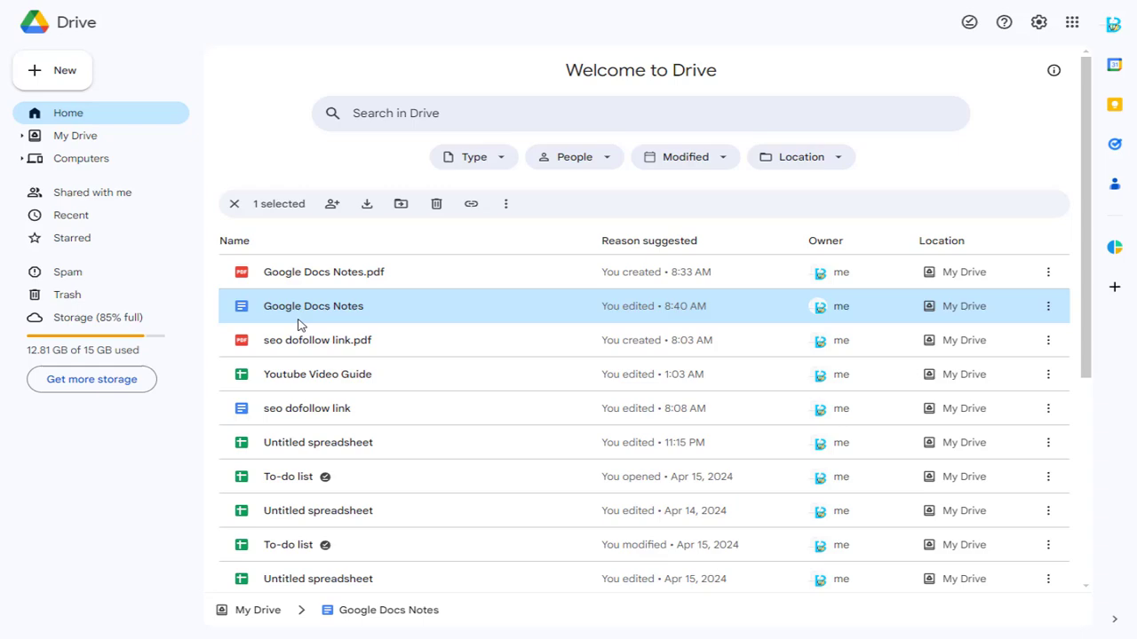